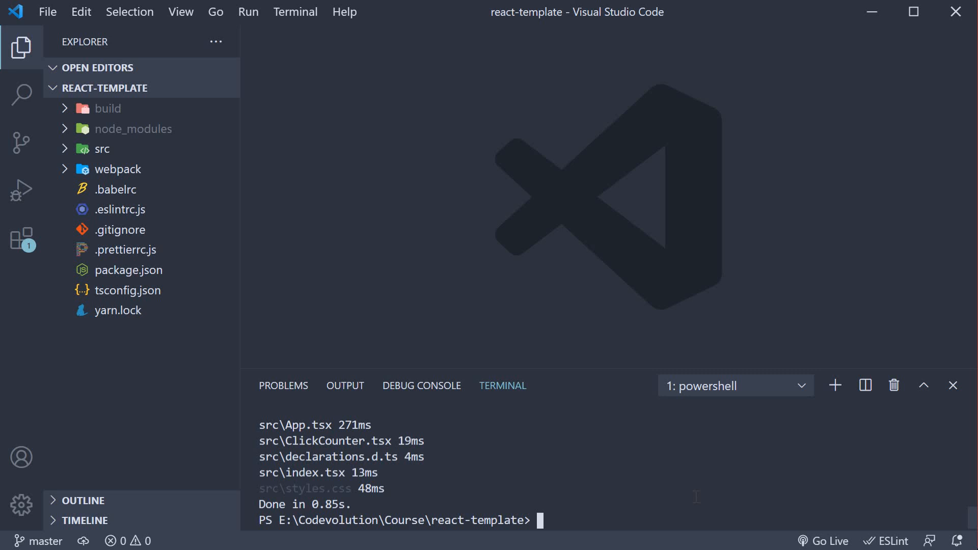
# Begin typing a yarn add command in the react-template project terminal.
pyautogui.write('yarn a')
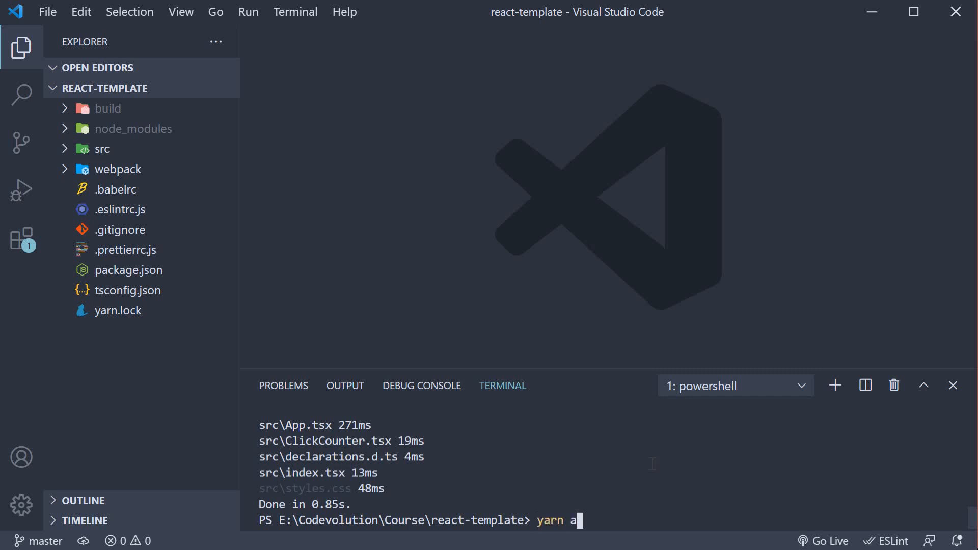
# Install husky@4 and lint-staged as dev dependencies with yarn, then open package.json.
pyautogui.write('dd -D')
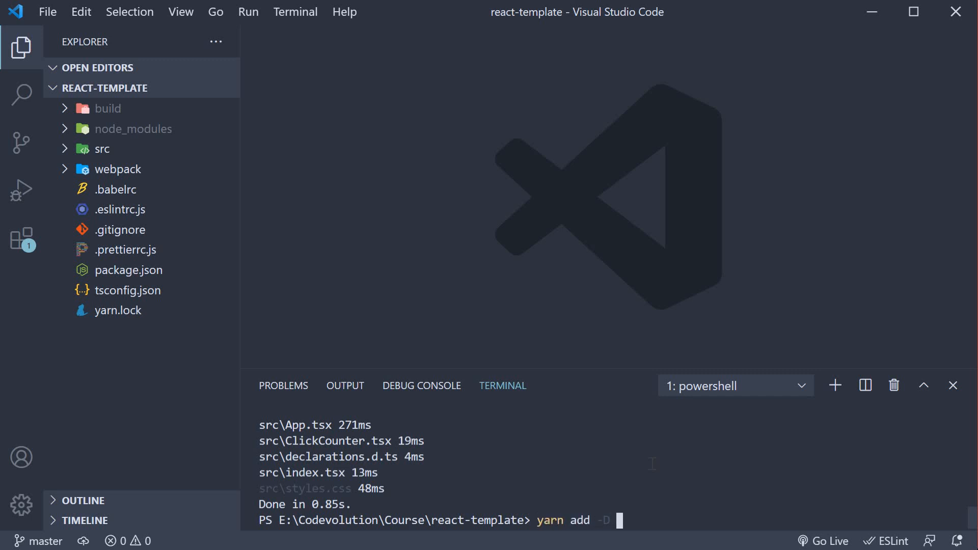
pyautogui.write('husky')
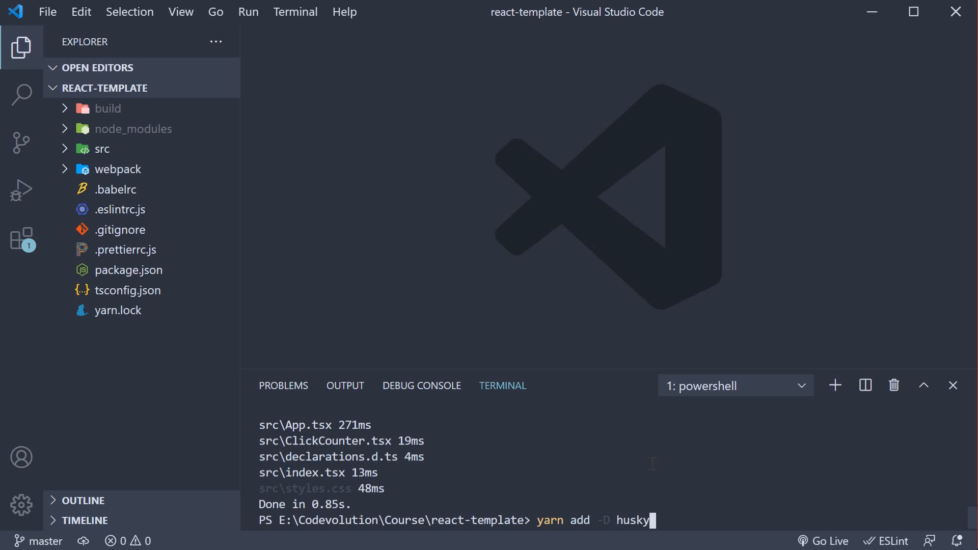
pyautogui.write('@4 lint')
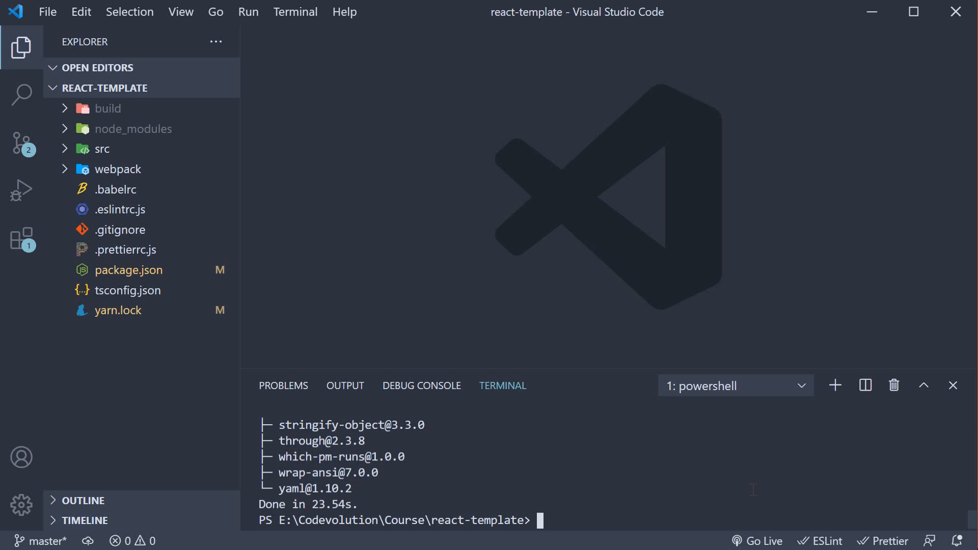
pyautogui.click(129, 270)
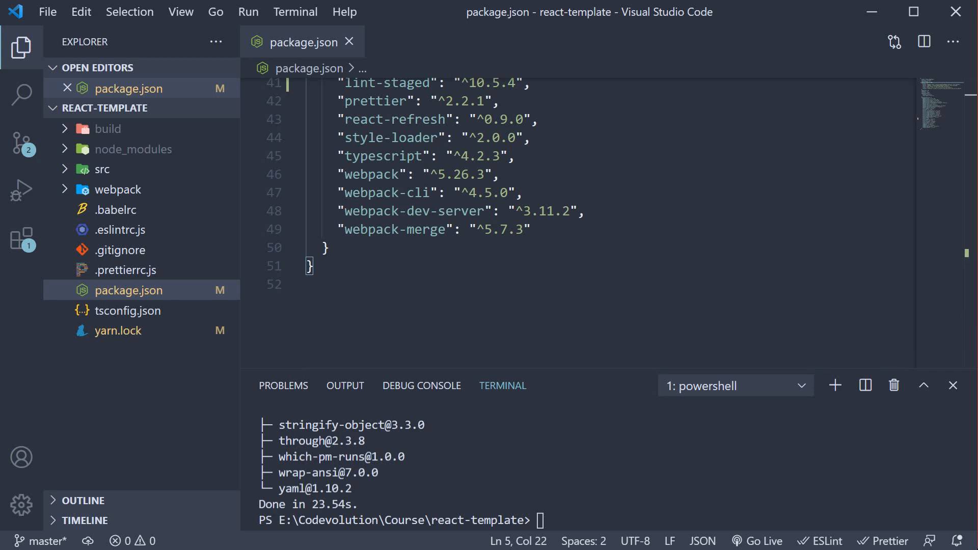
# Paste a lint-staged block (eslint --fix, prettier --write on src) after devDependencies.
pyautogui.click(325, 247)
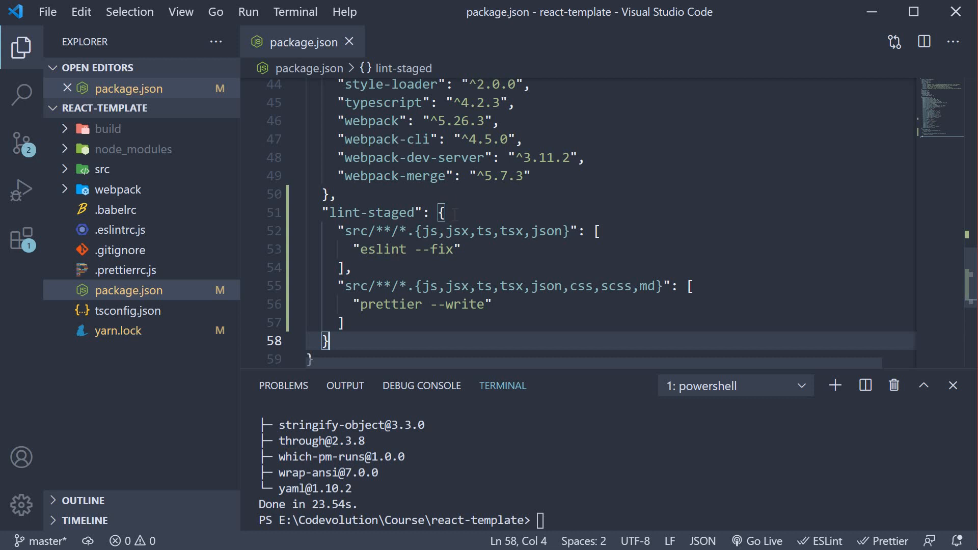
pyautogui.scroll(-3)
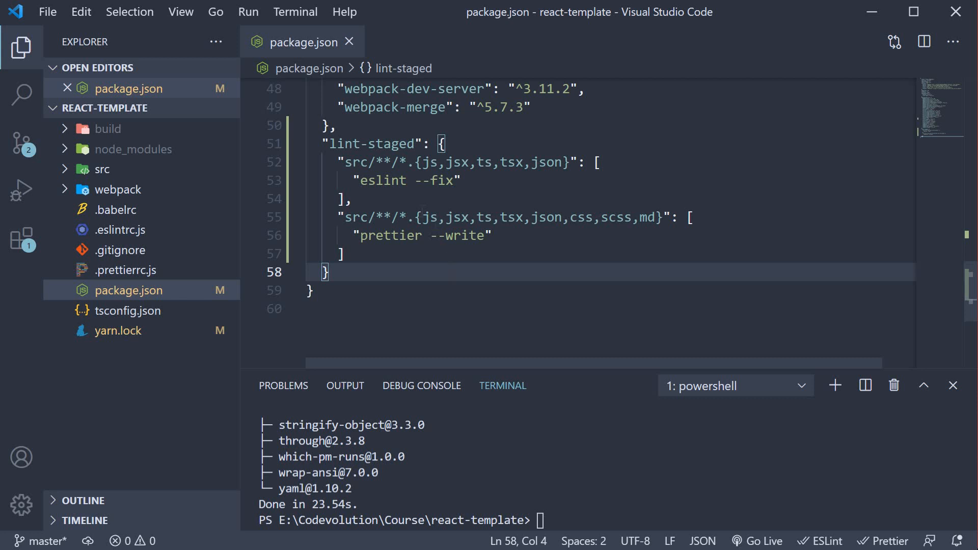
pyautogui.click(428, 162)
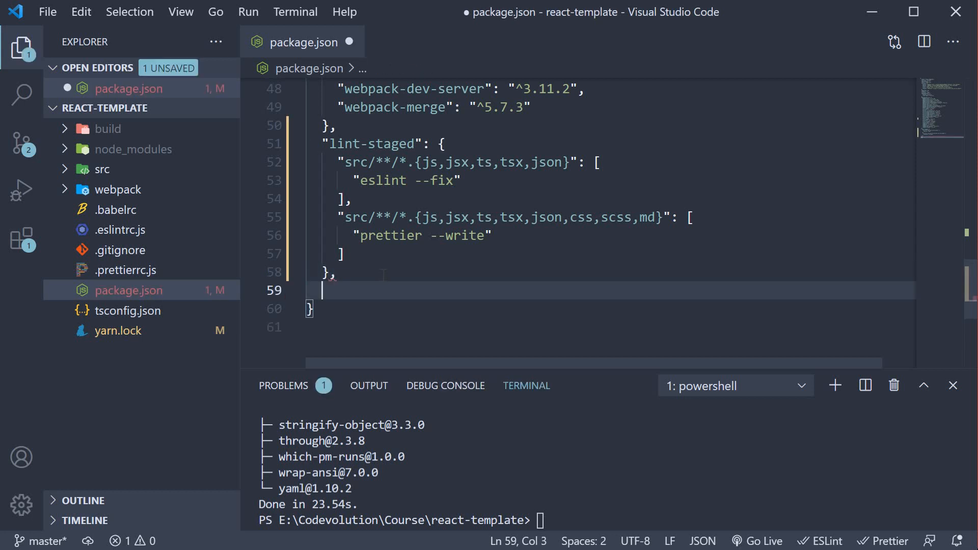
# Type a husky hooks block with "pre-commit": "lint-staged" and save package.json.
pyautogui.write('"hus')
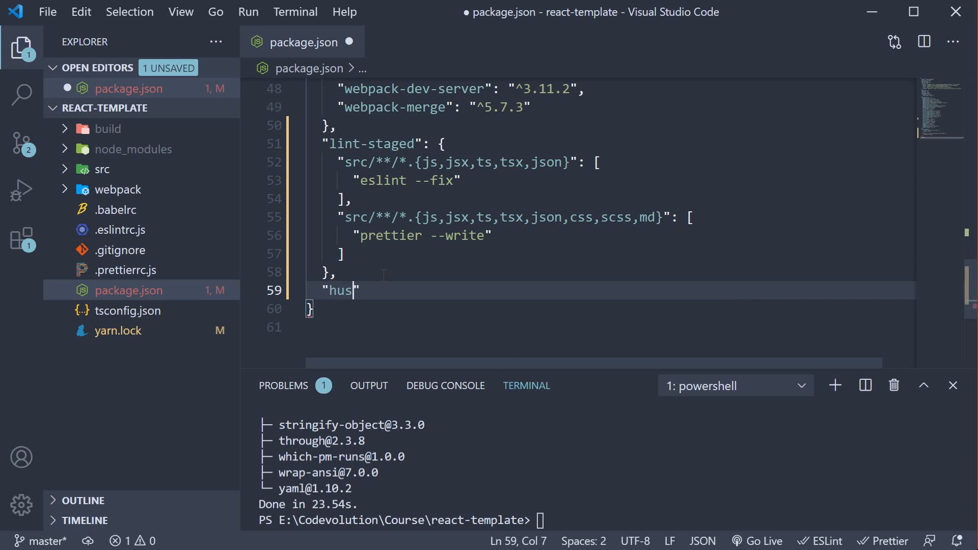
pyautogui.write('ky": {')
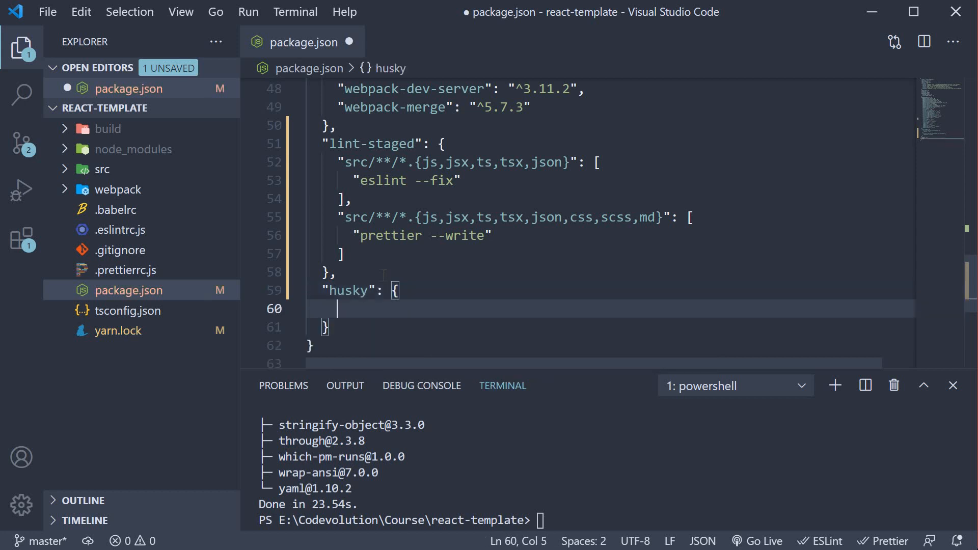
pyautogui.write('"hooks": {')
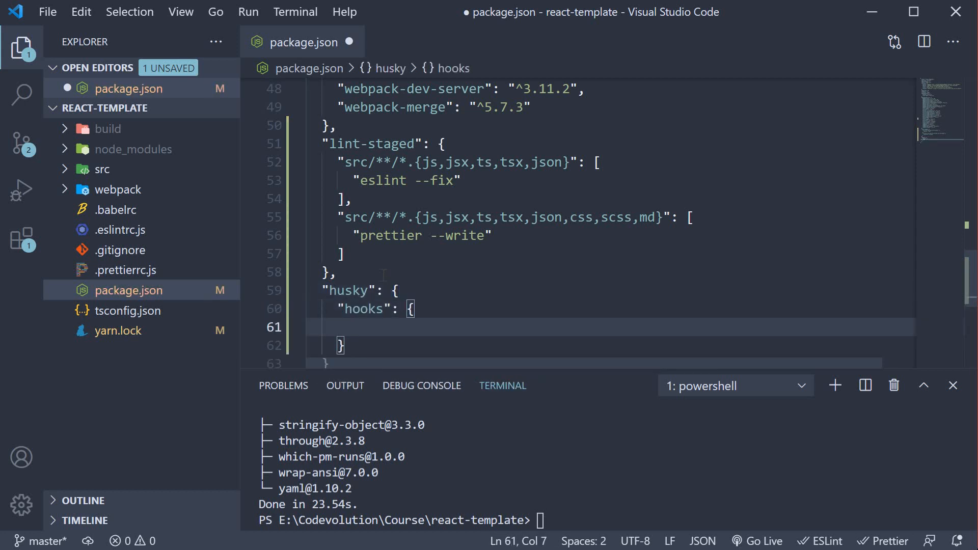
pyautogui.write('"pre-commit": "')
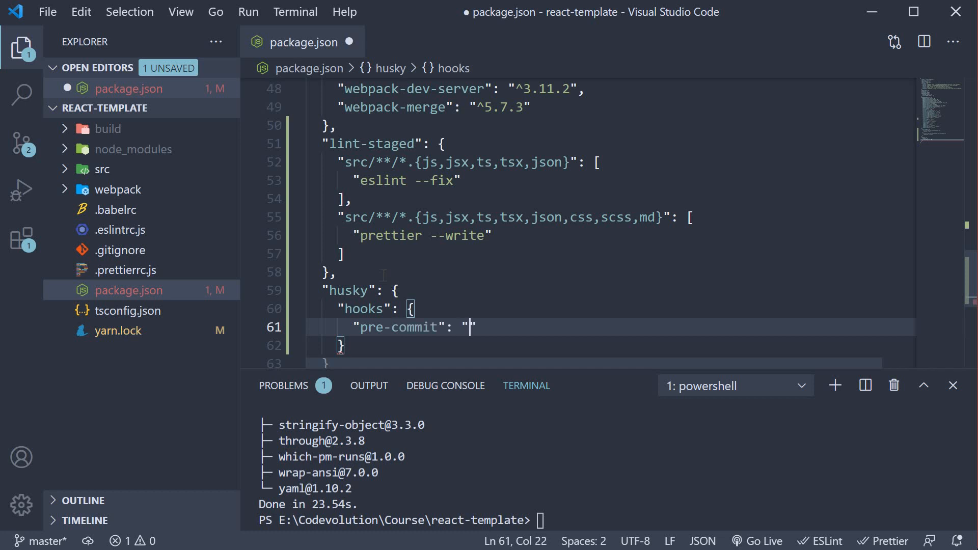
pyautogui.write('lint-staged')
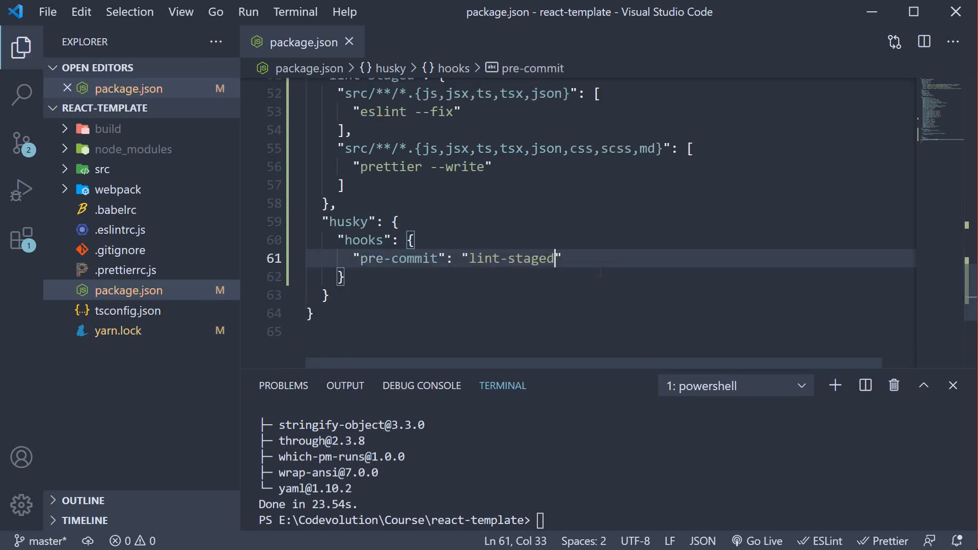
pyautogui.moveTo(192, 245)
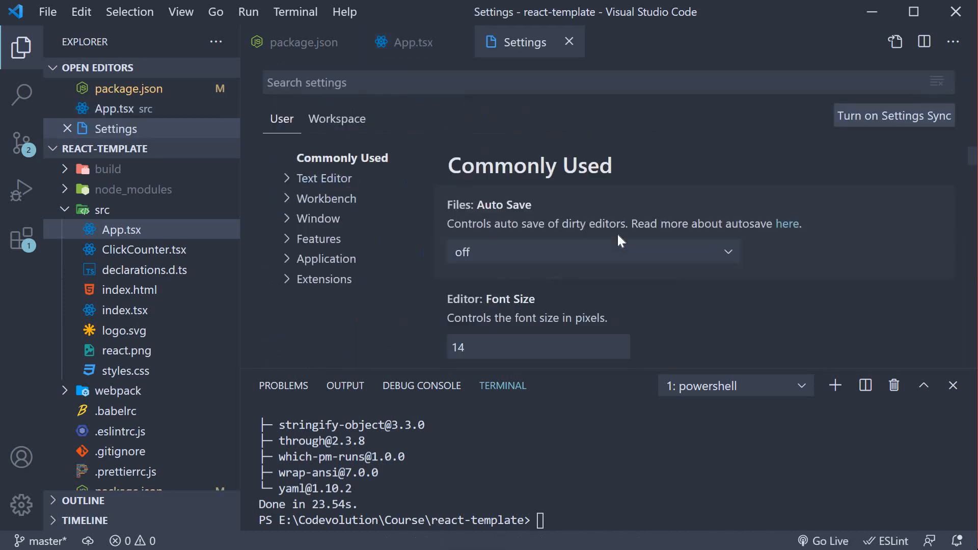
# Check formatOnSave, add const name = "Vishwas" to App.tsx, and show source control changes.
pyautogui.write('formatonsa')
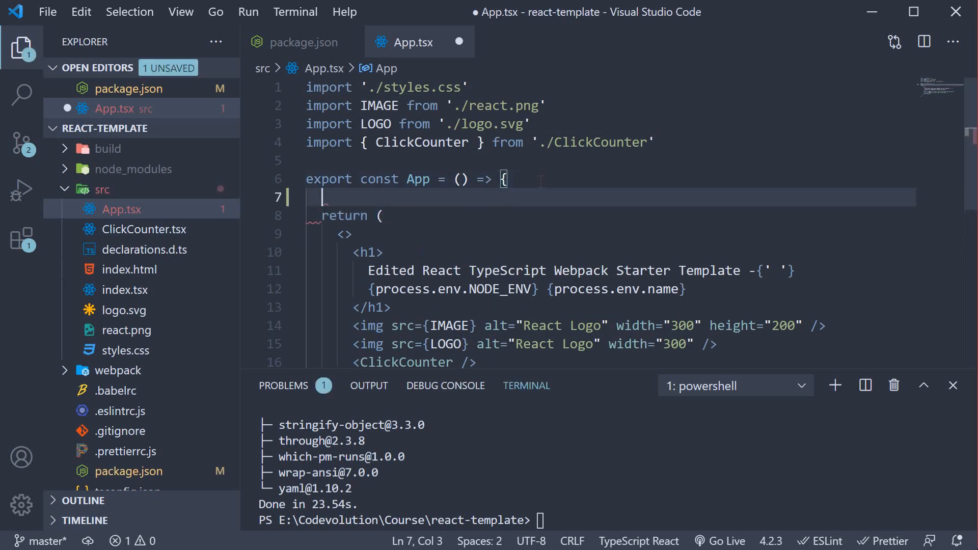
pyautogui.write('const name')
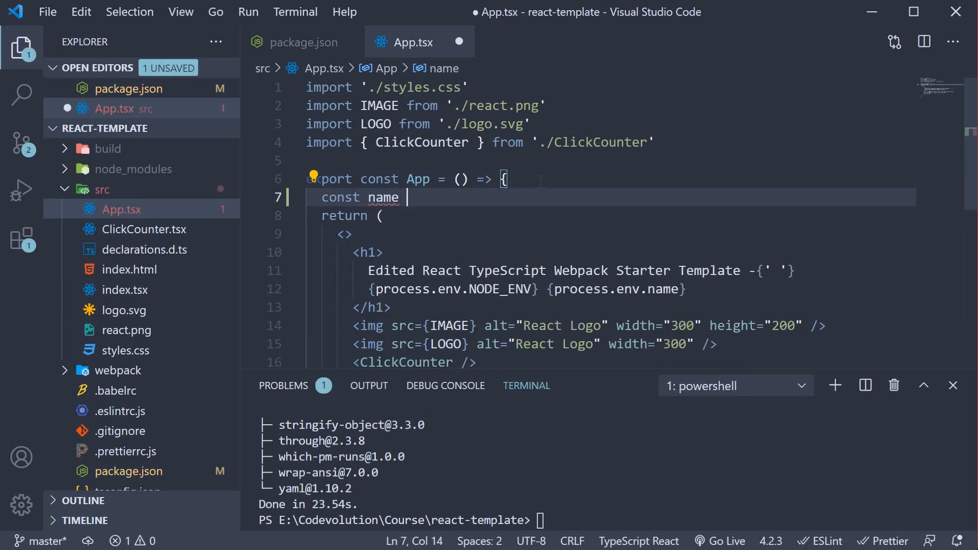
pyautogui.write('= "Vishwas"')
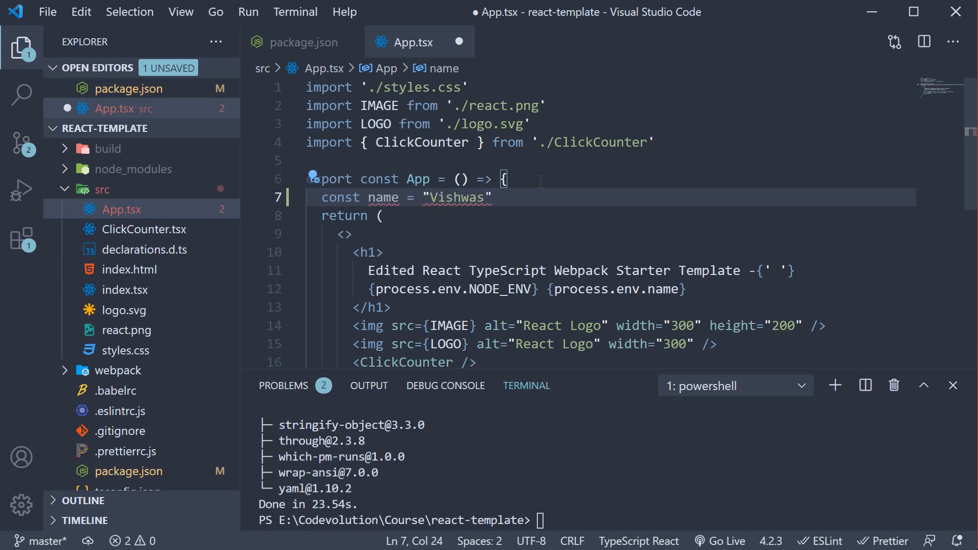
pyautogui.click(23, 143)
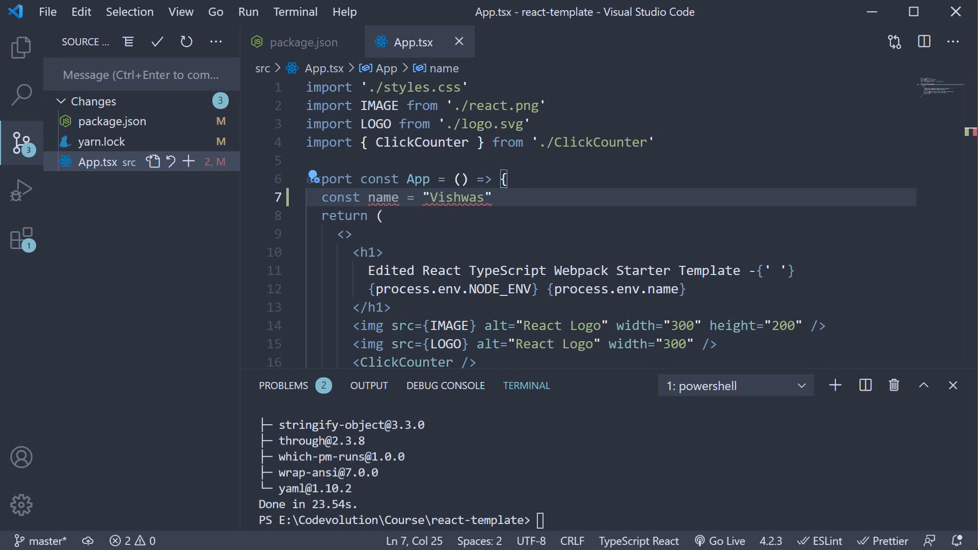
# Enter the commit message 'Test husky' and stage App.tsx.
pyautogui.write('Husk')
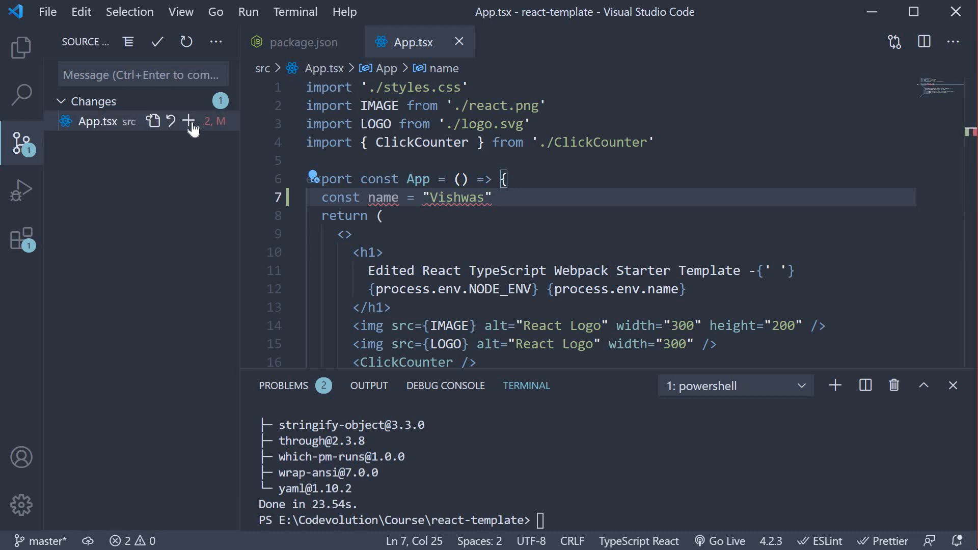
pyautogui.click(189, 121)
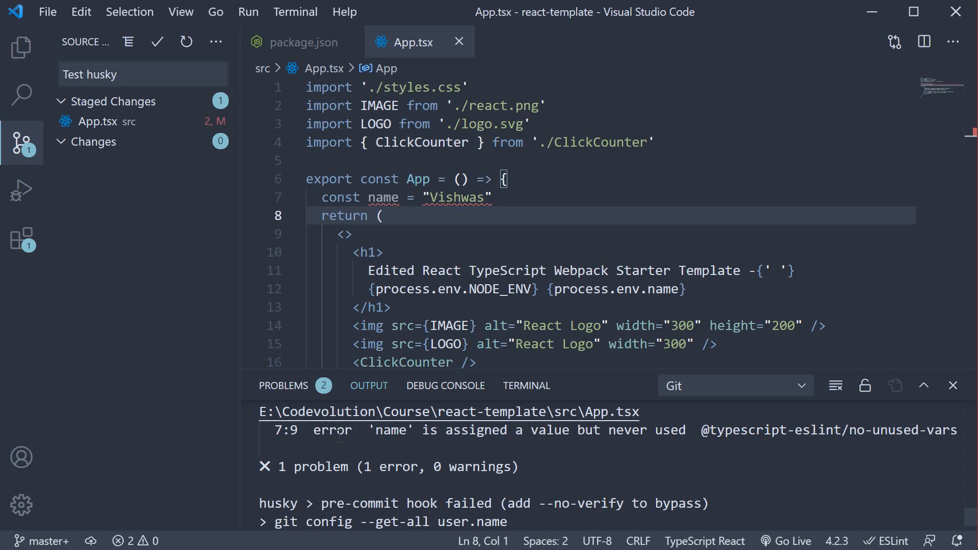
pyautogui.moveTo(496, 209)
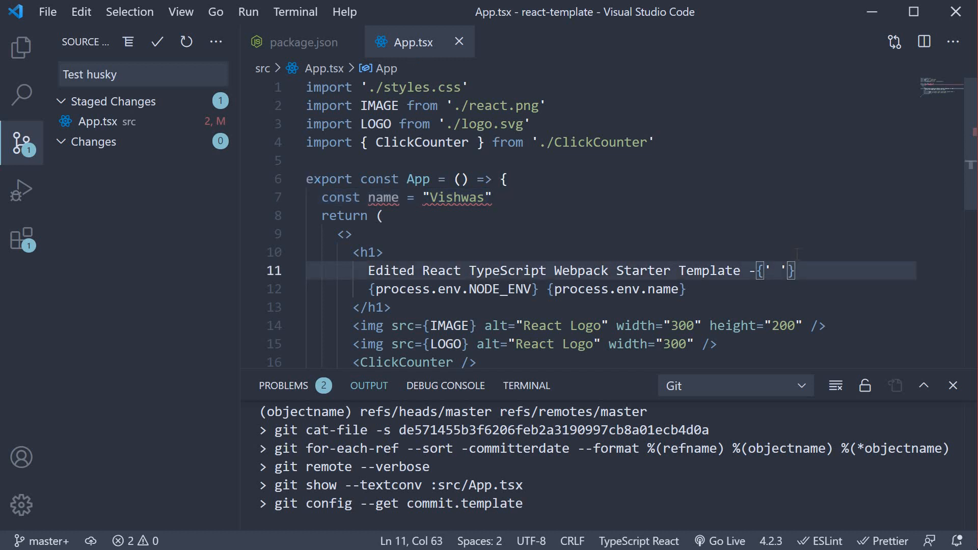
# Replace the {' '} space string in the App.tsx heading with {name}.
pyautogui.press('Backspace')
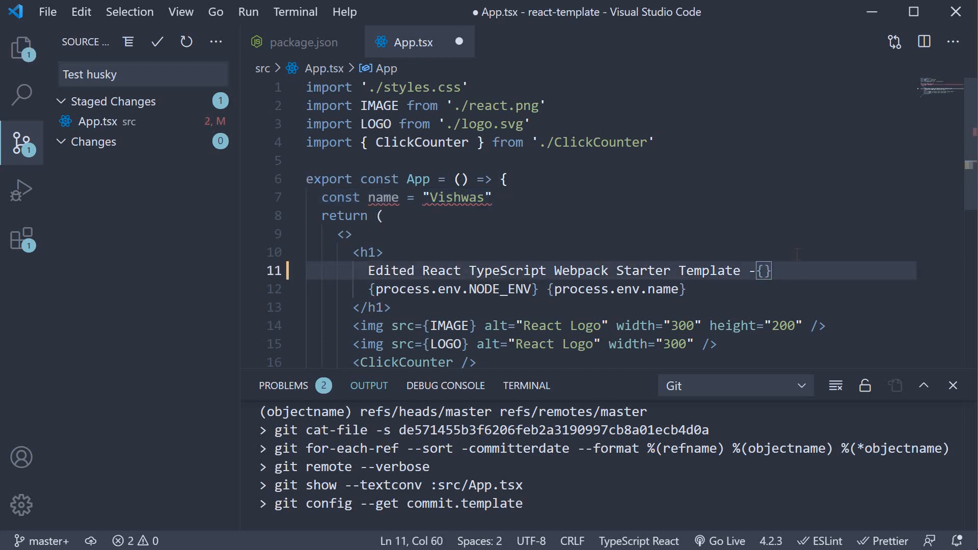
pyautogui.write('name')
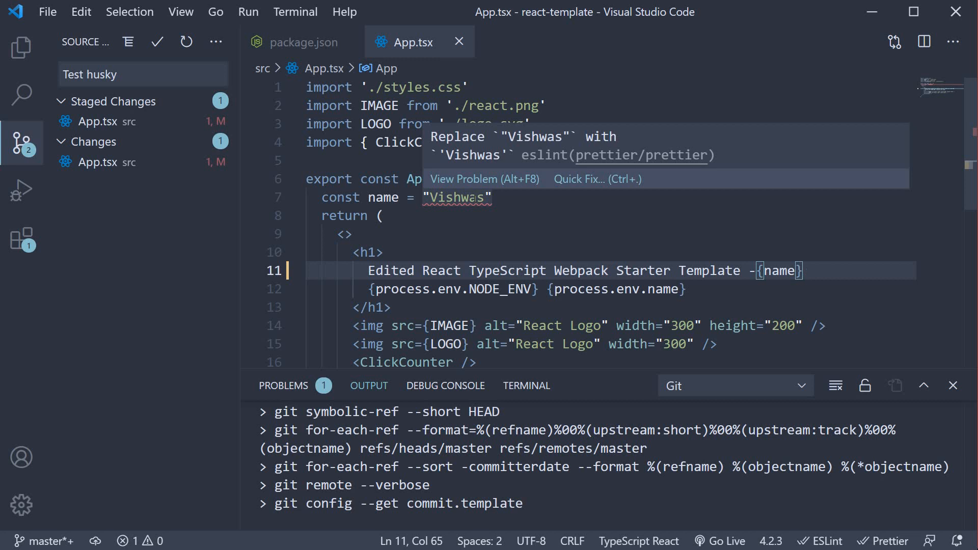
pyautogui.moveTo(523, 149)
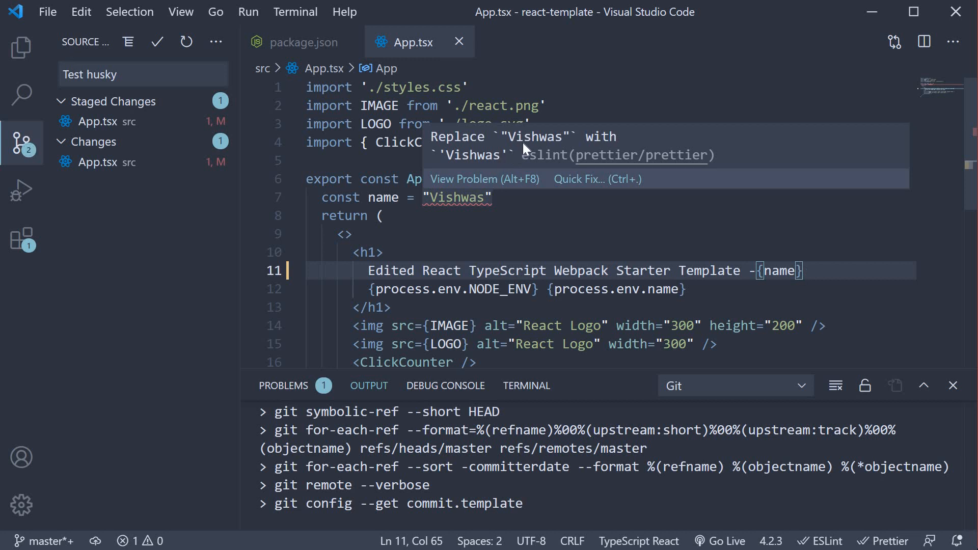
pyautogui.moveTo(518, 219)
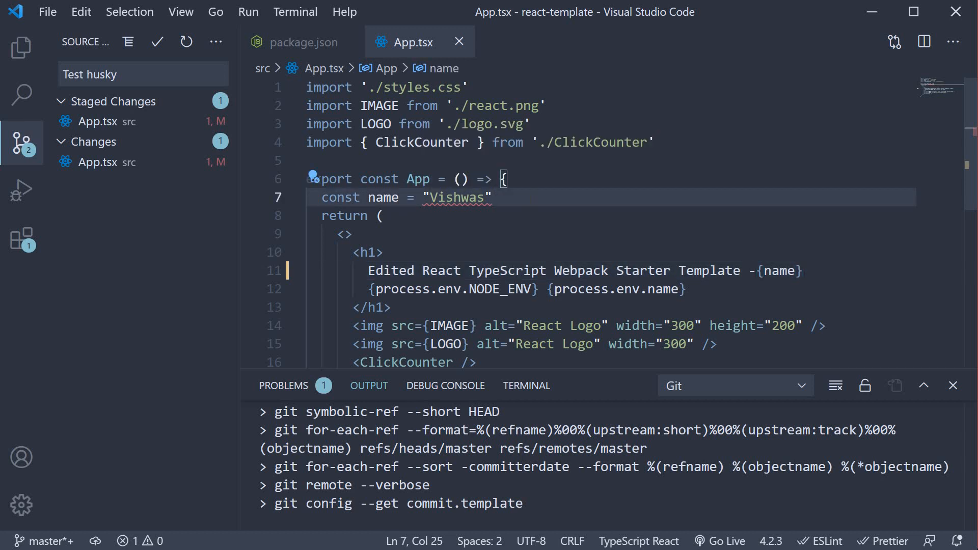
pyautogui.moveTo(253, 186)
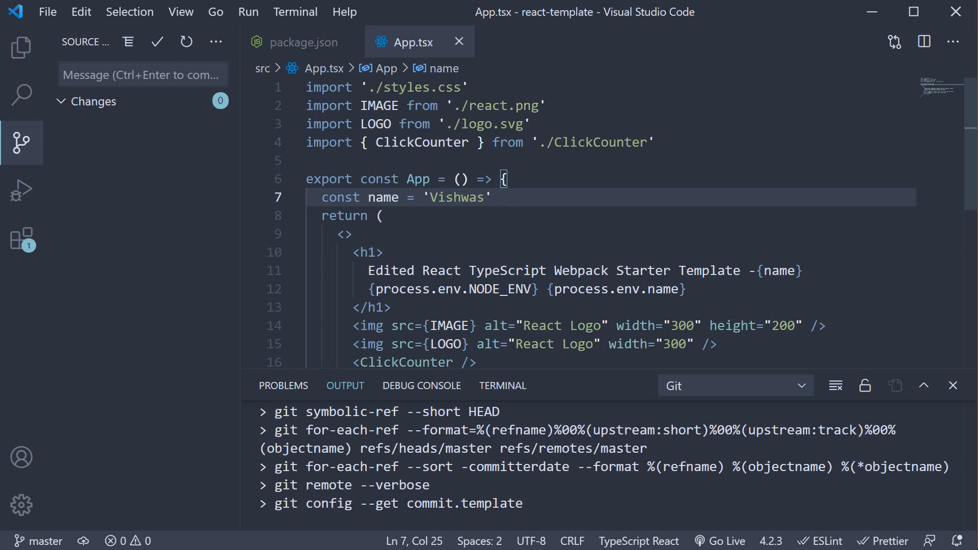
# Switch back to the package.json tab to review the lint-staged and husky config.
pyautogui.click(302, 42)
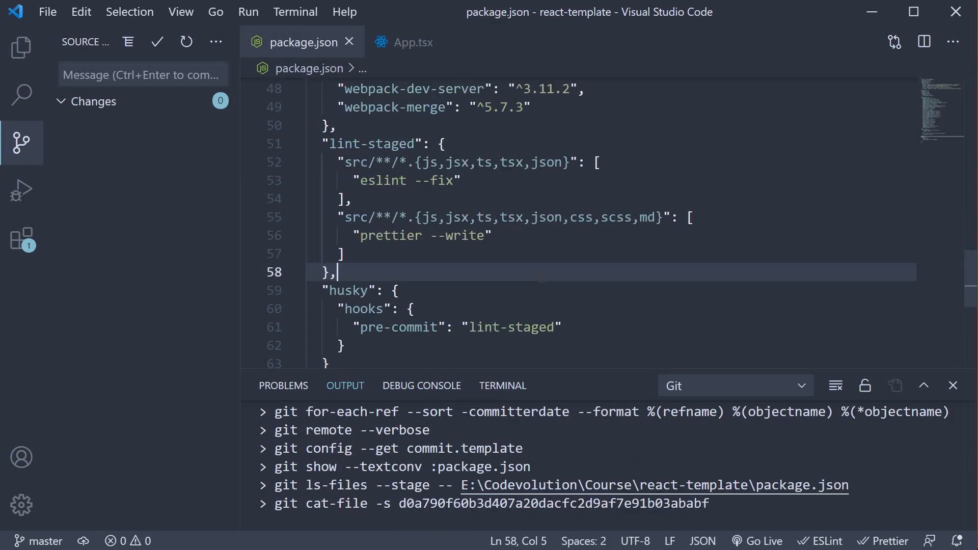